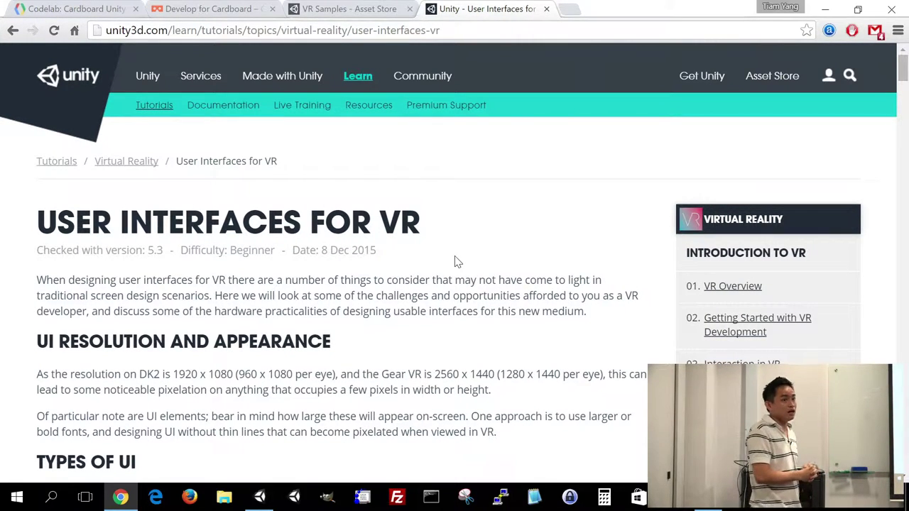
mouse_move(537, 250)
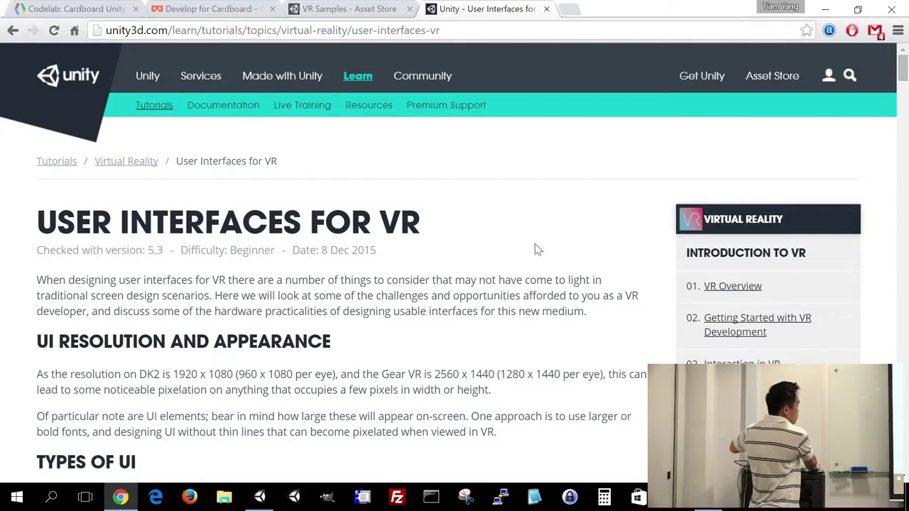
- Skim the User Interfaces for VR tutorial, then bring up the VR Samples Asset Store page
scroll("down", 3)
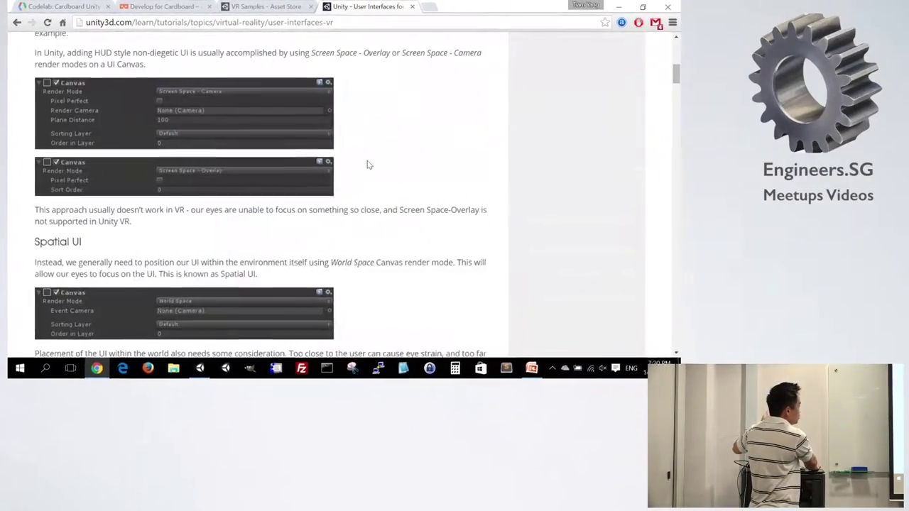
scroll("up", 3)
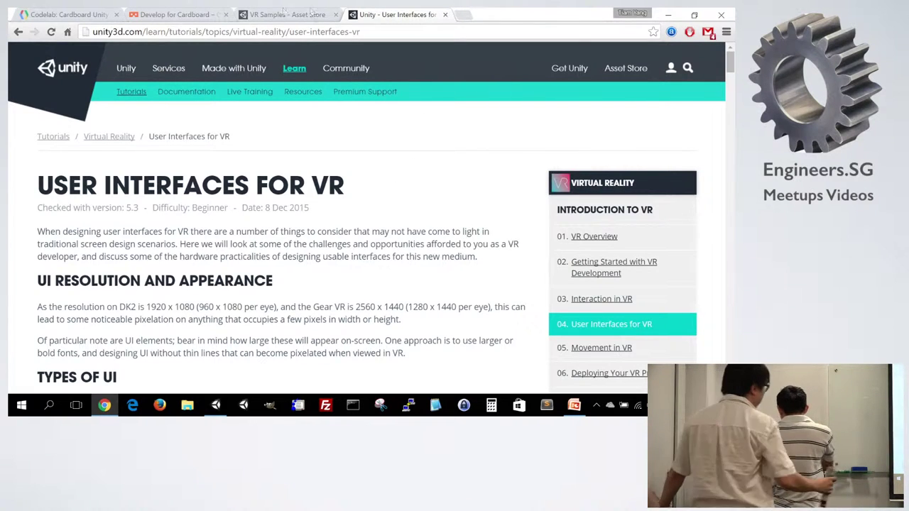
left_click(284, 14)
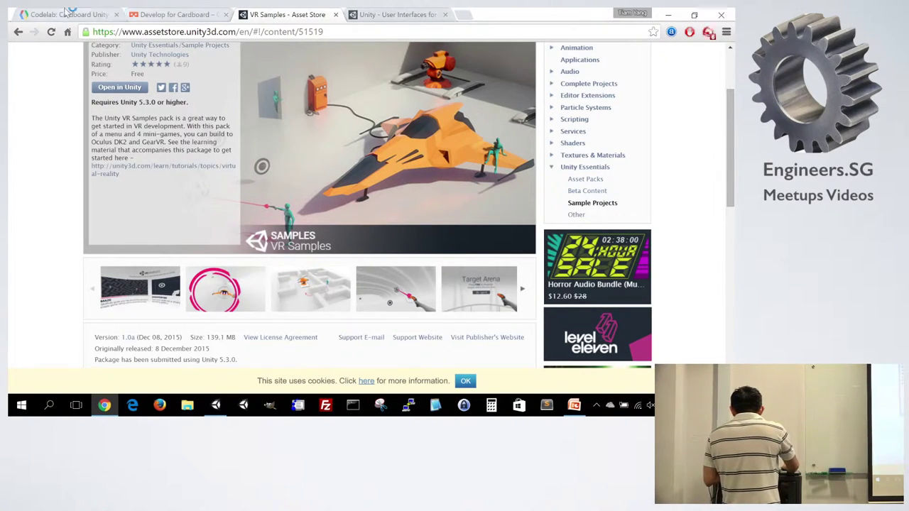
mouse_move(398, 14)
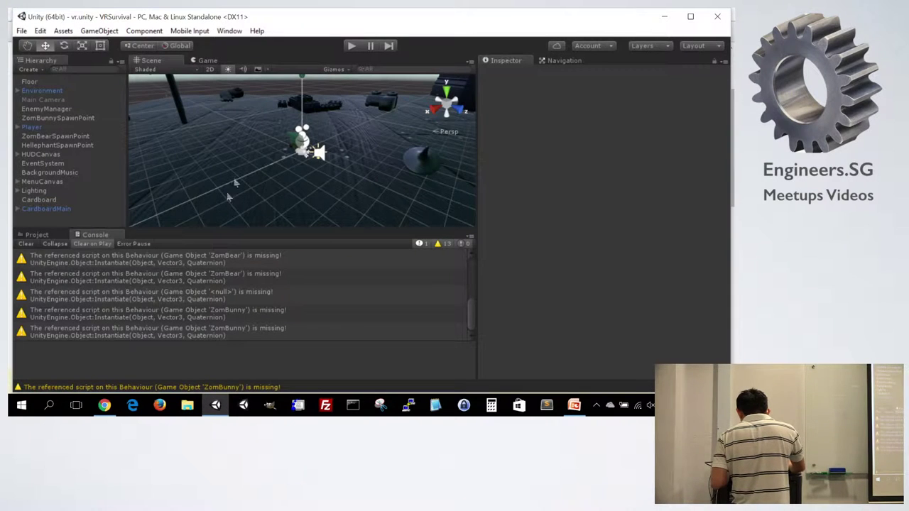
mouse_move(230, 165)
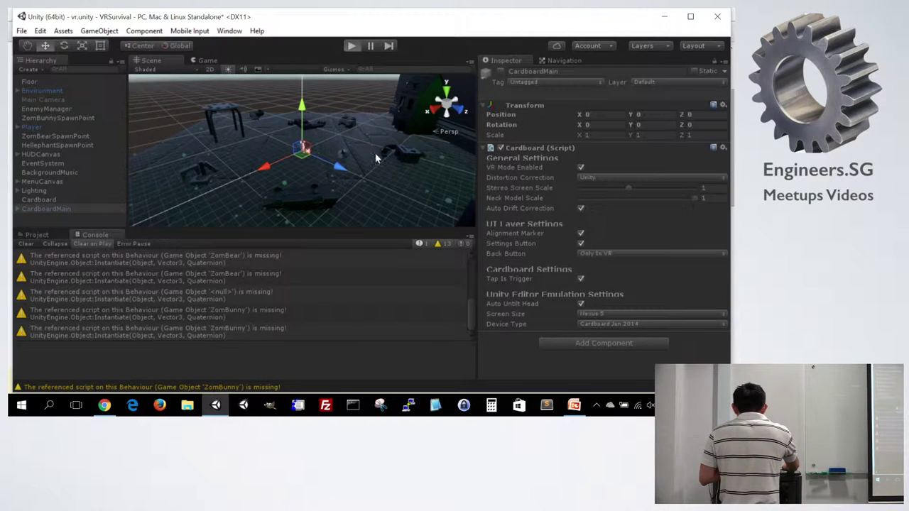
- Run the shooter scene briefly in stereoscopic Cardboard view and stop it again
left_click(352, 46)
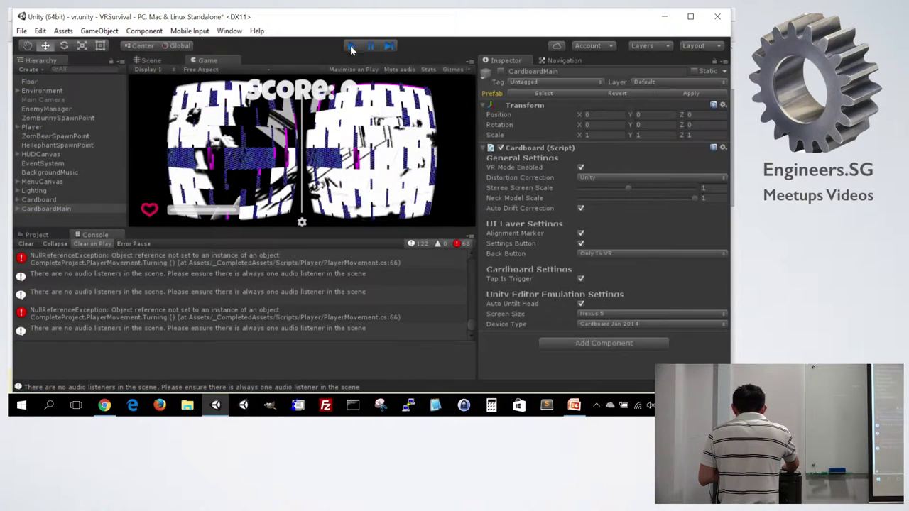
left_click(352, 45)
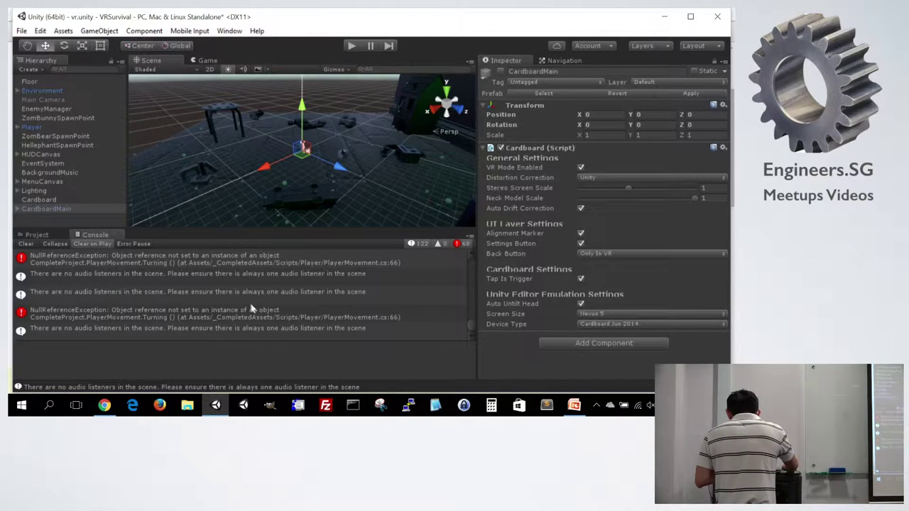
mouse_move(187, 187)
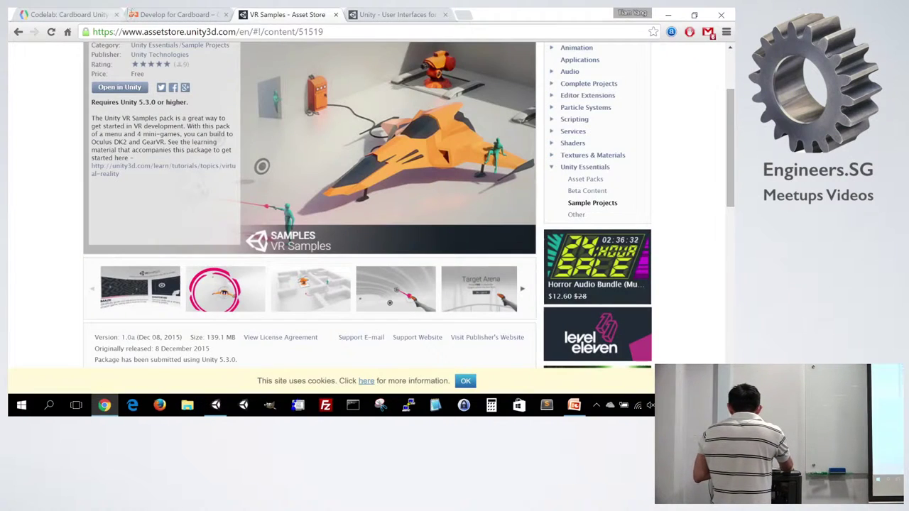
- Switch to the Google Cardboard developers page headlined Hello, 3D World
left_click(174, 15)
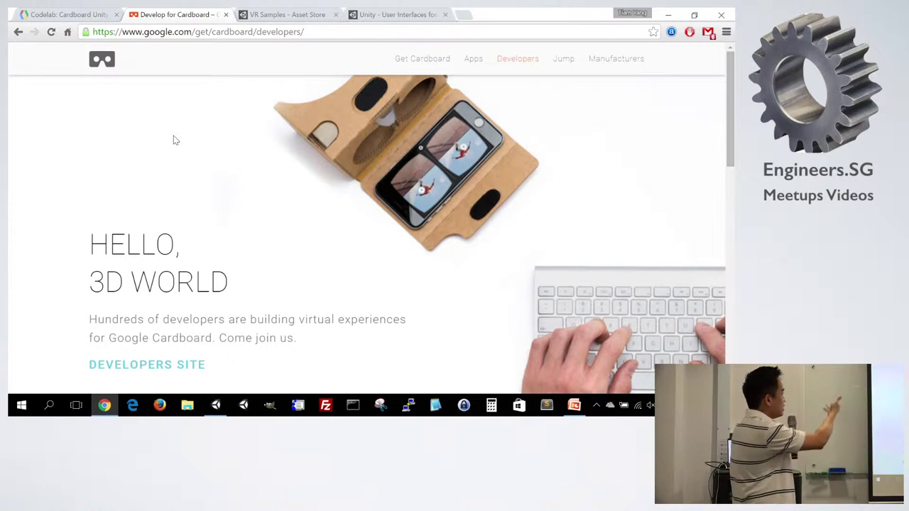
mouse_move(344, 215)
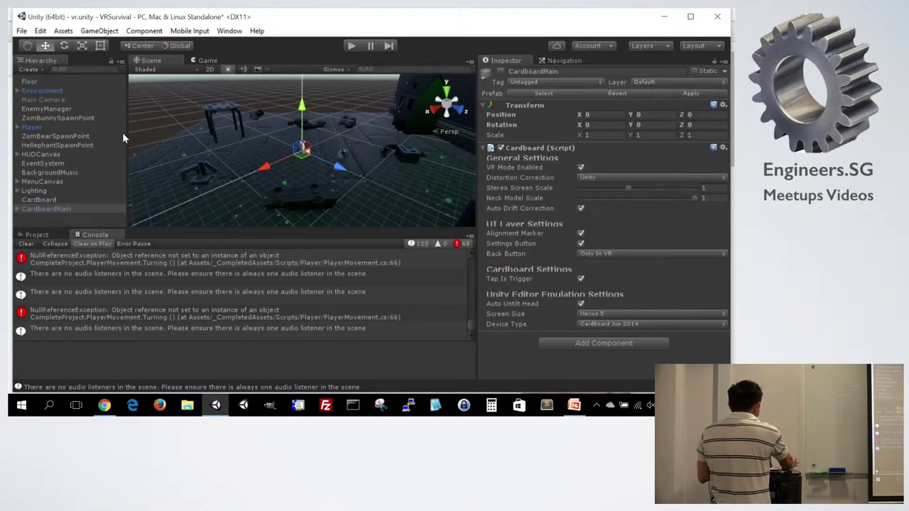
mouse_move(150, 134)
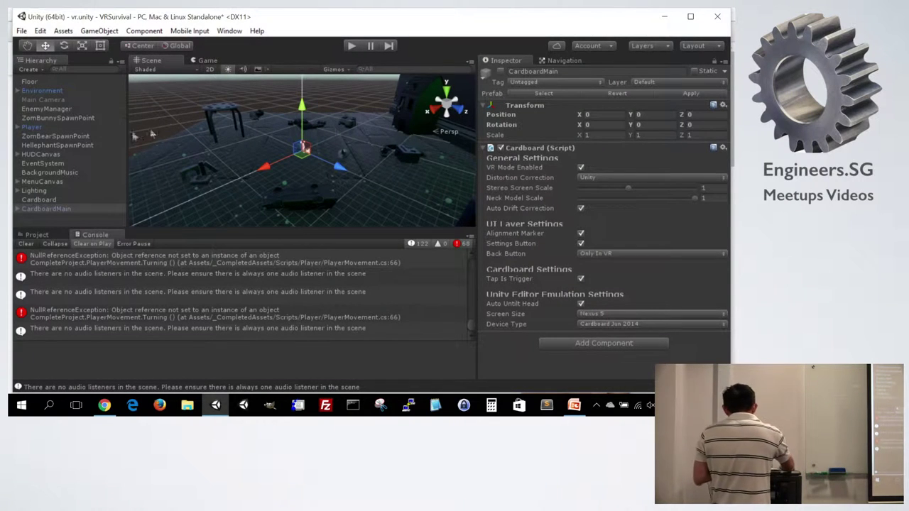
- Inspect the project's CardboardMain prefab among the Cardboard assets
left_click(37, 234)
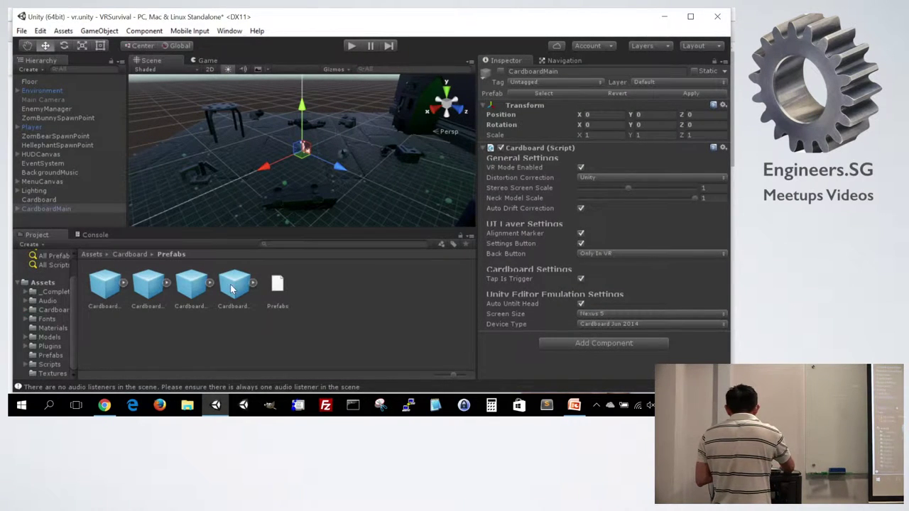
left_click(234, 284)
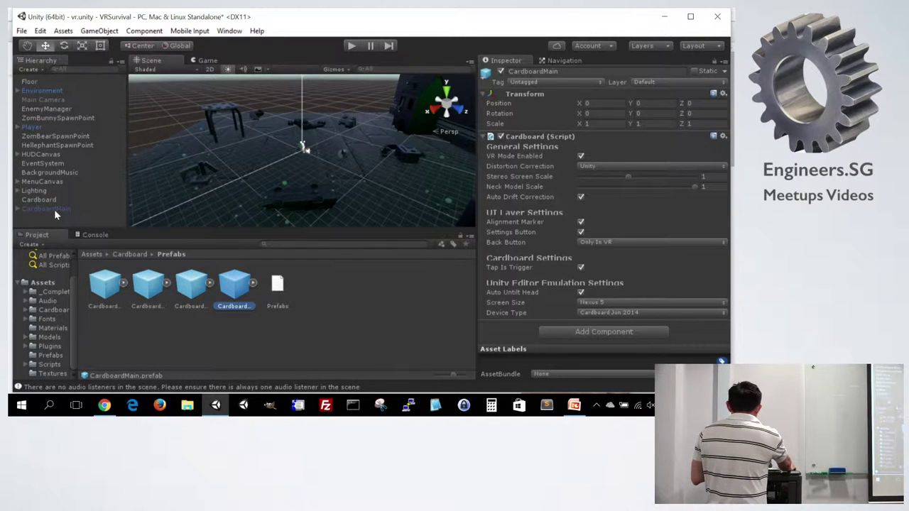
left_click(45, 207)
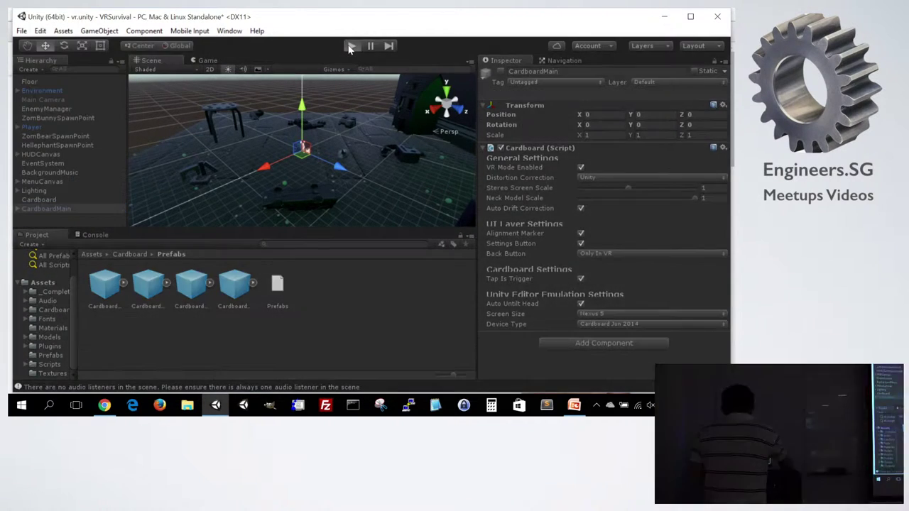
- Run the scene repeatedly until the Game view shows the split left/right-eye Cardboard rendering
left_click(352, 45)
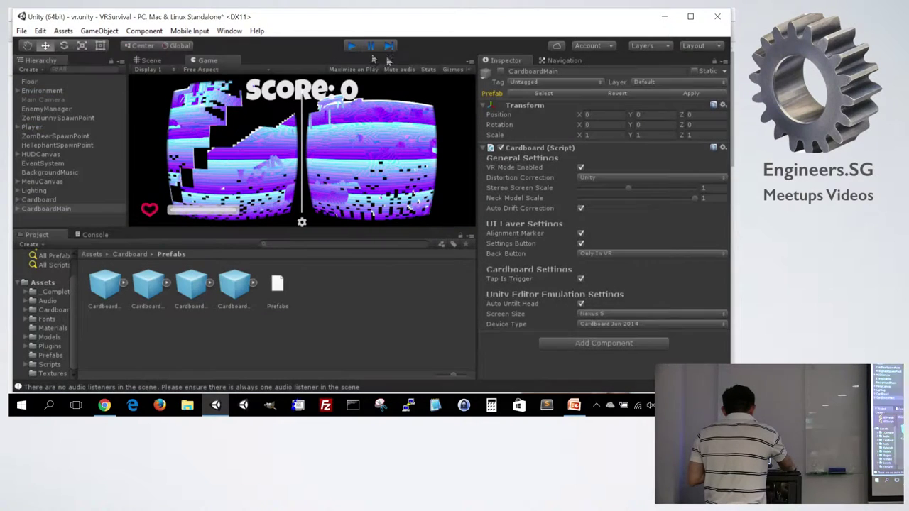
left_click(352, 46)
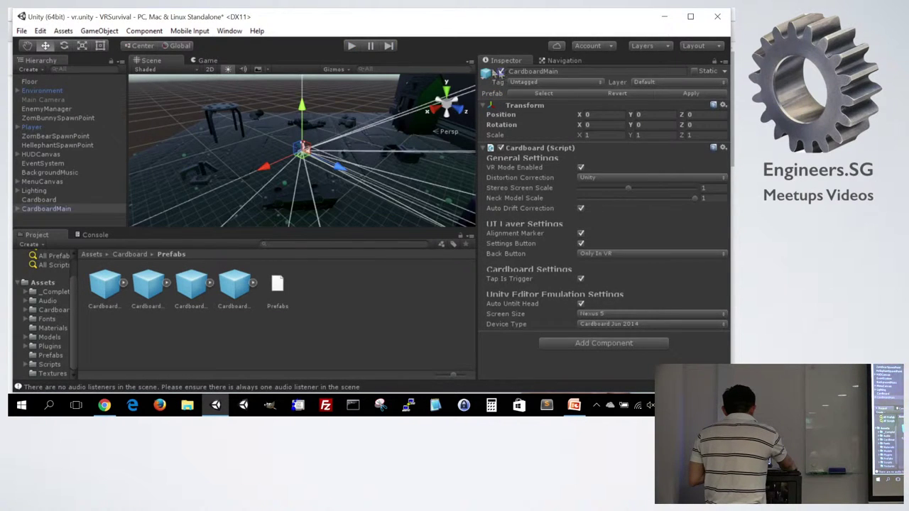
left_click(352, 45)
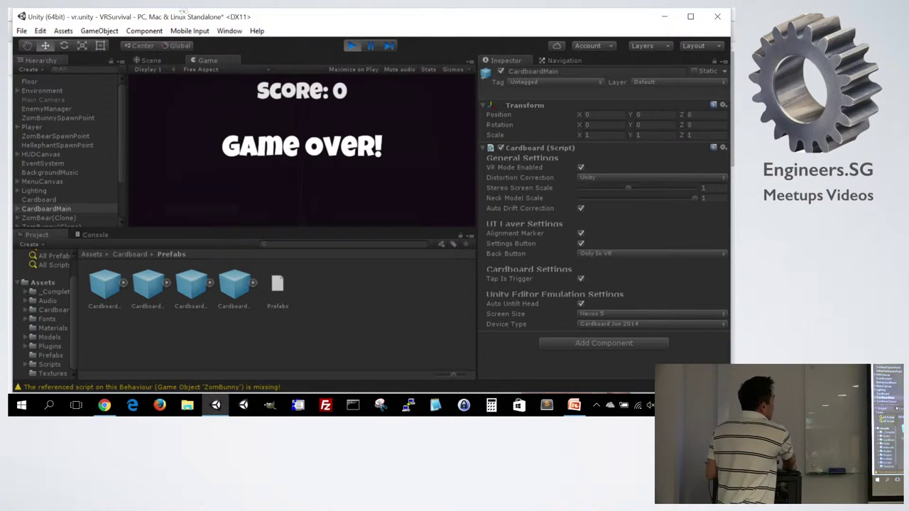
left_click(352, 46)
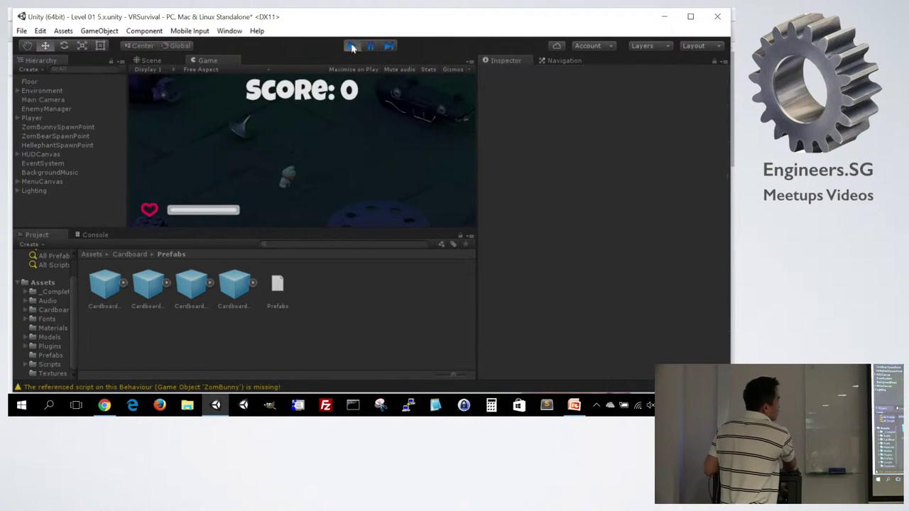
left_click(351, 46)
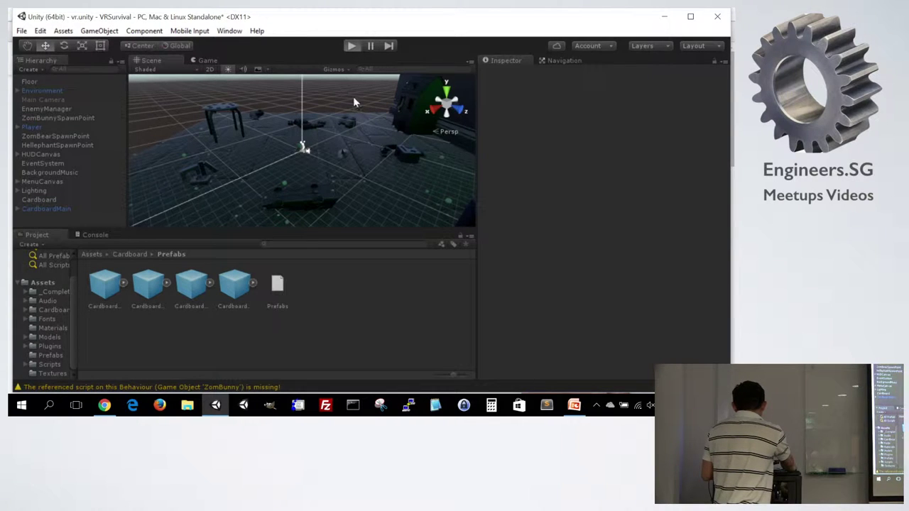
left_click(352, 46)
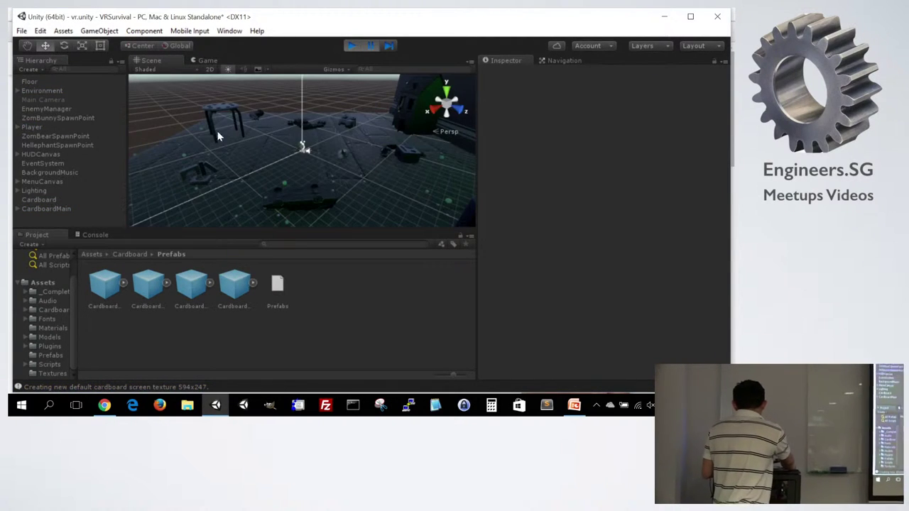
left_click(352, 45)
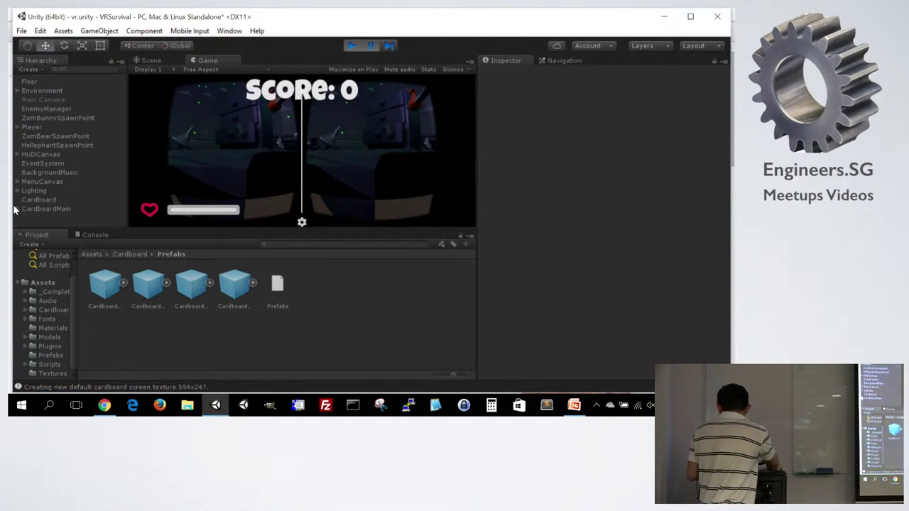
- Expand CardboardMain in the Hierarchy and bring up the system search for a tool
left_click(17, 205)
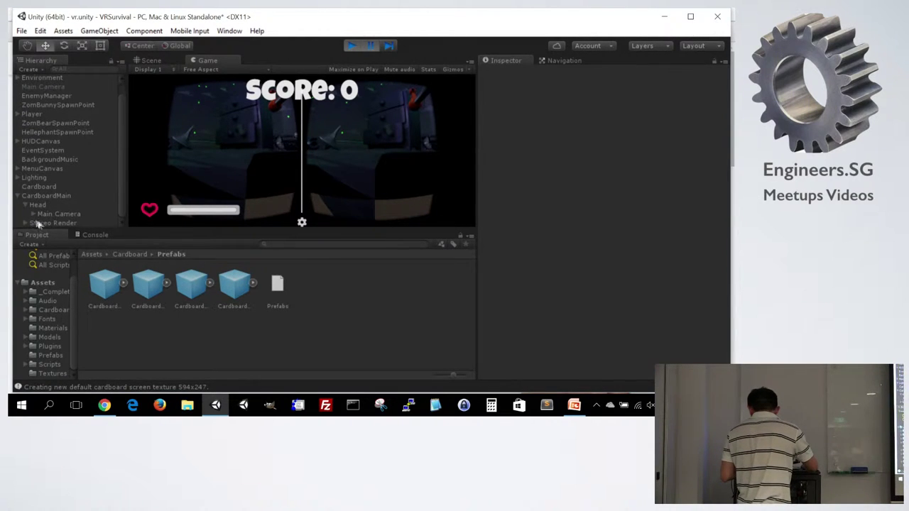
left_click(25, 204)
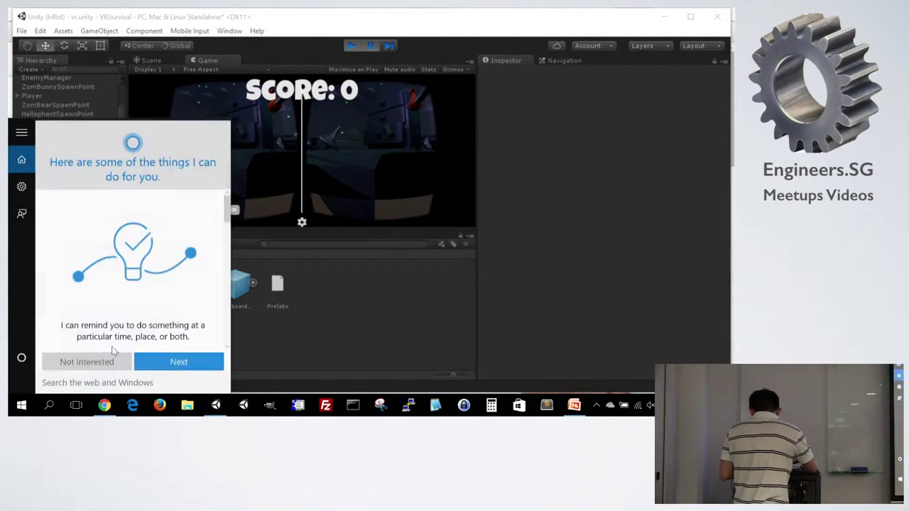
- Launch the Windows Magnifier to enlarge the hierarchy showing CardboardMain's Head and camera children
type("magni")
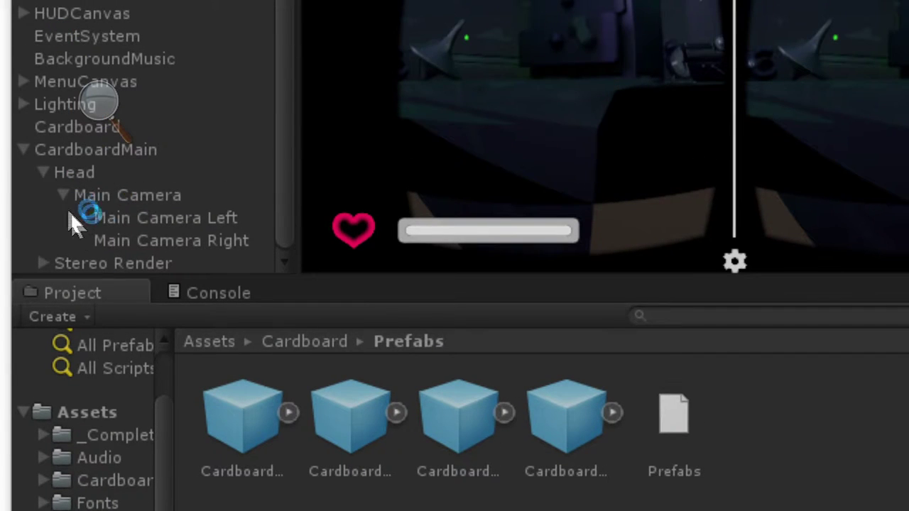
mouse_move(140, 201)
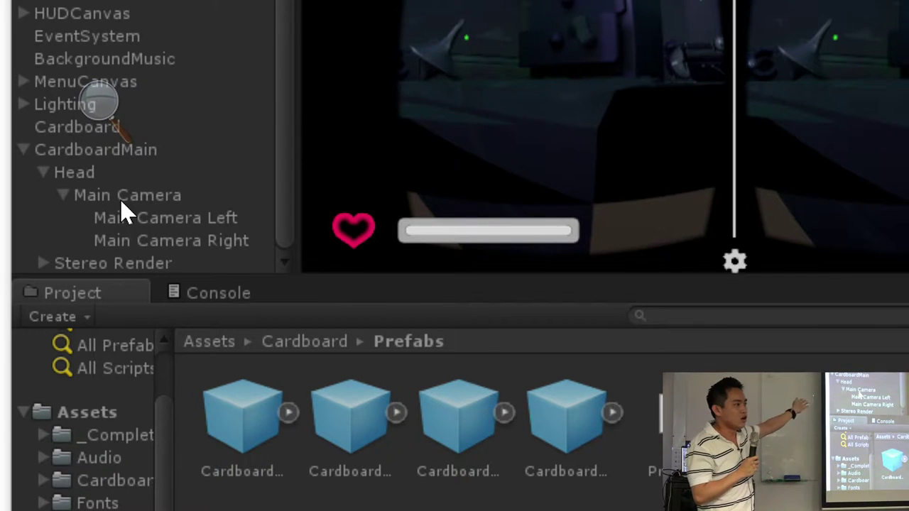
left_click(139, 200)
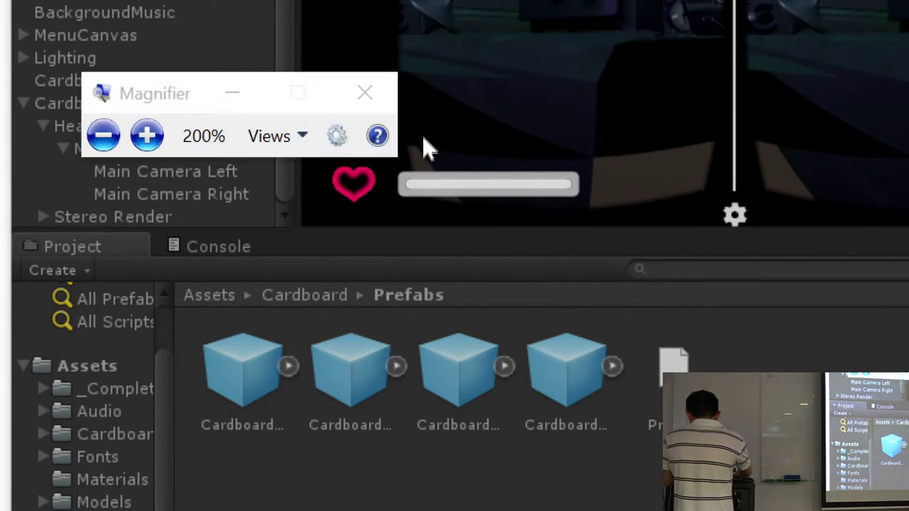
left_click(365, 93)
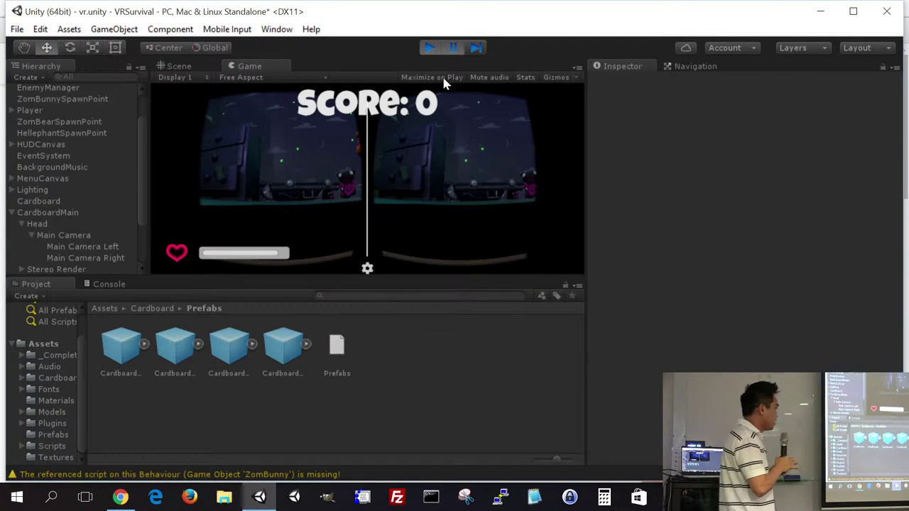
mouse_move(148, 457)
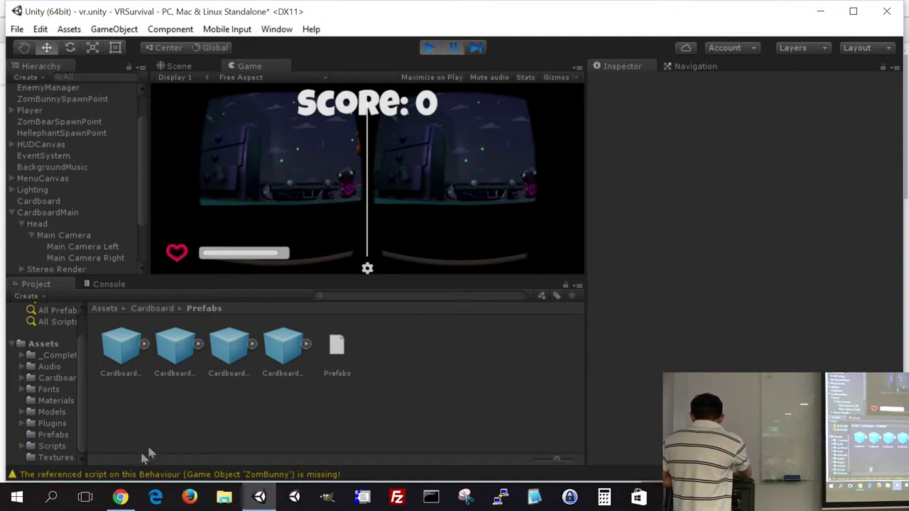
- Browse the Cardboard codelab steps on running the starter game and adding Cardboard to the scene
left_click(119, 497)
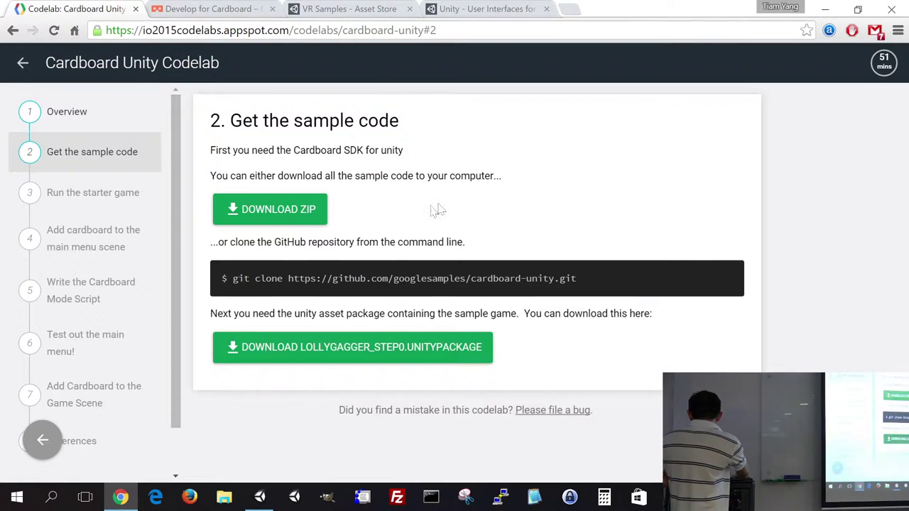
mouse_move(532, 182)
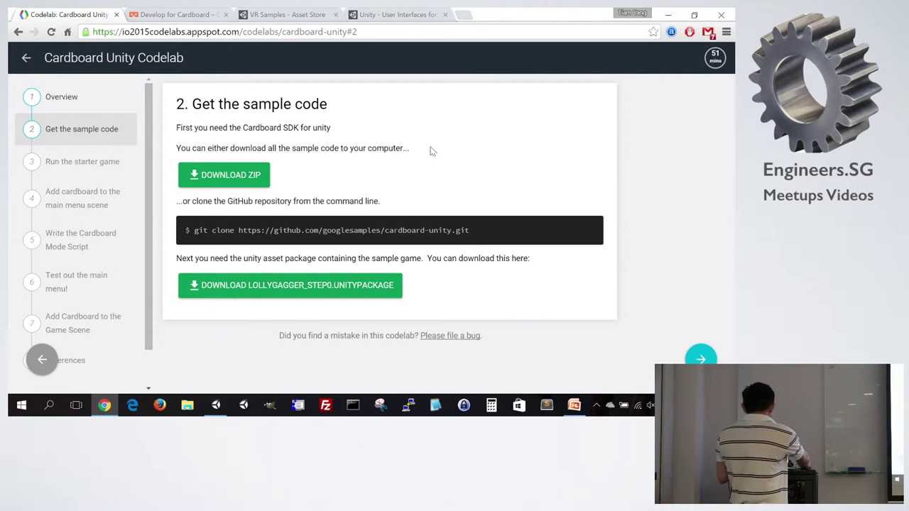
left_click(700, 360)
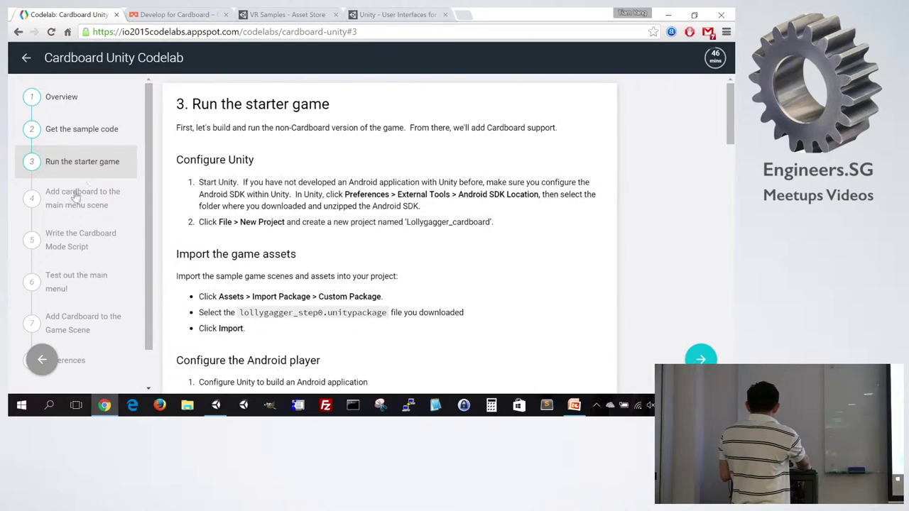
scroll("down", 3)
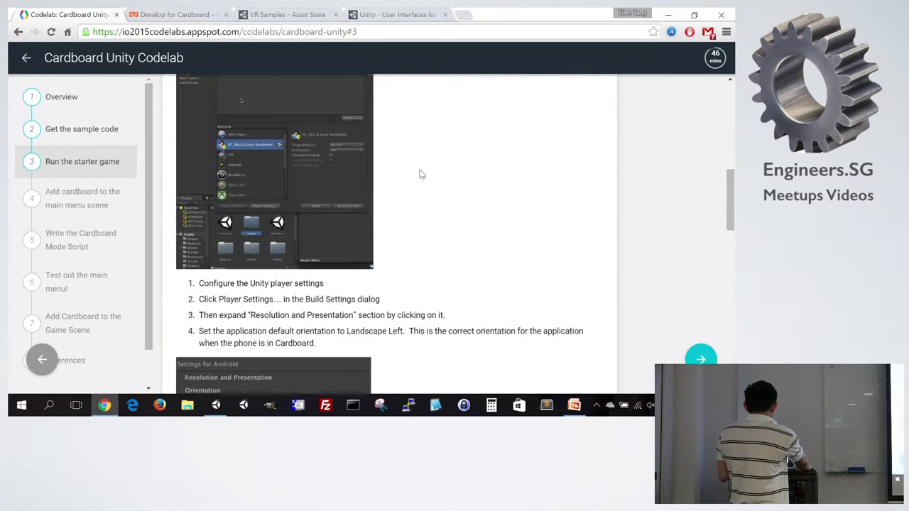
scroll("down", 3)
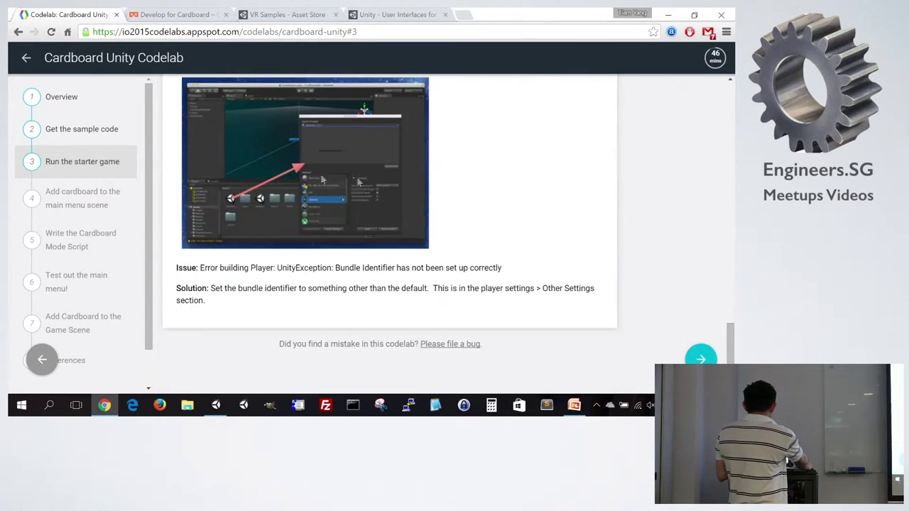
left_click(700, 359)
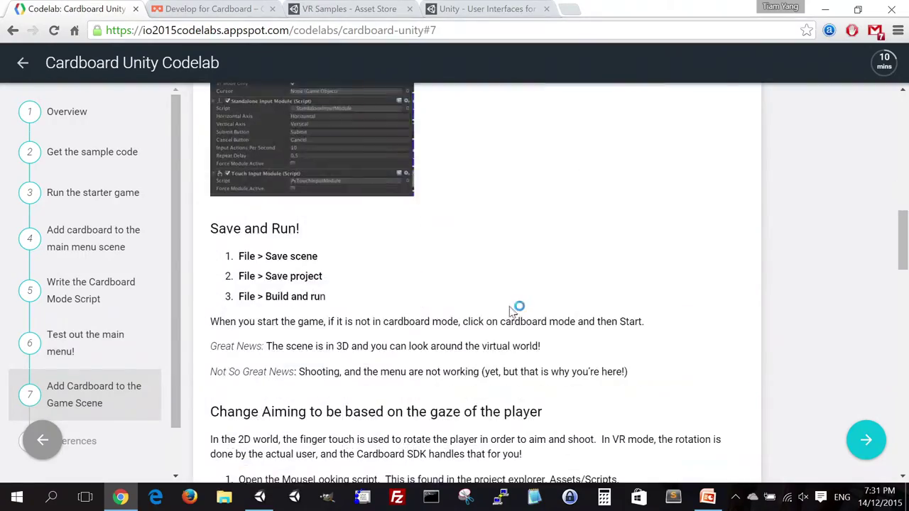
scroll("down", 3)
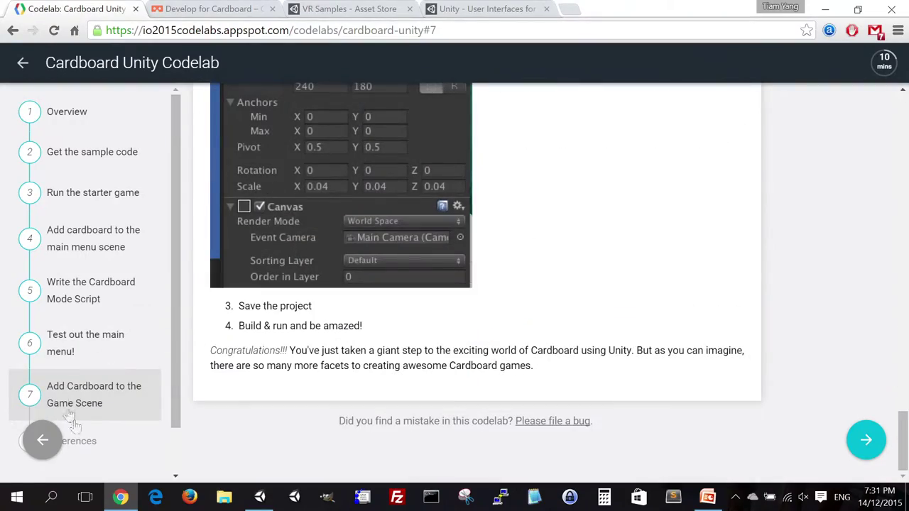
- Visit the References step, return to the Overview and review the requirements and Lollygagger game summary
left_click(866, 439)
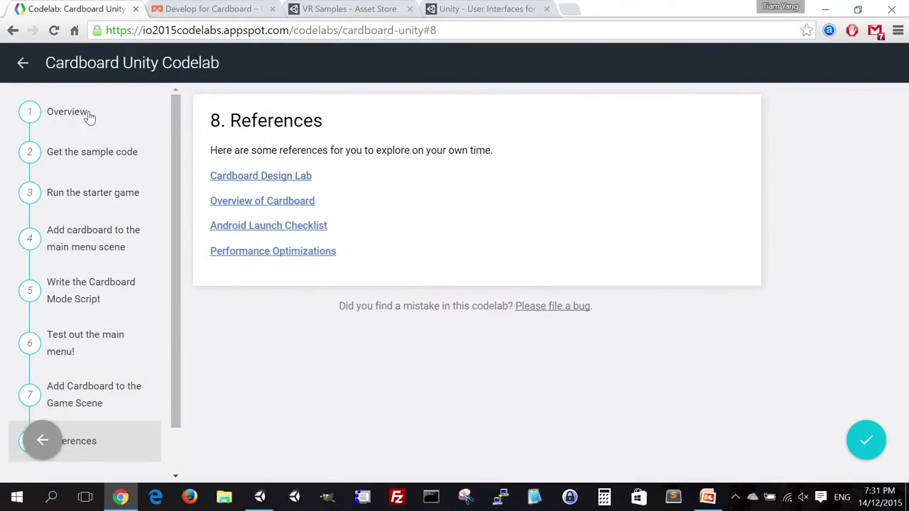
left_click(68, 111)
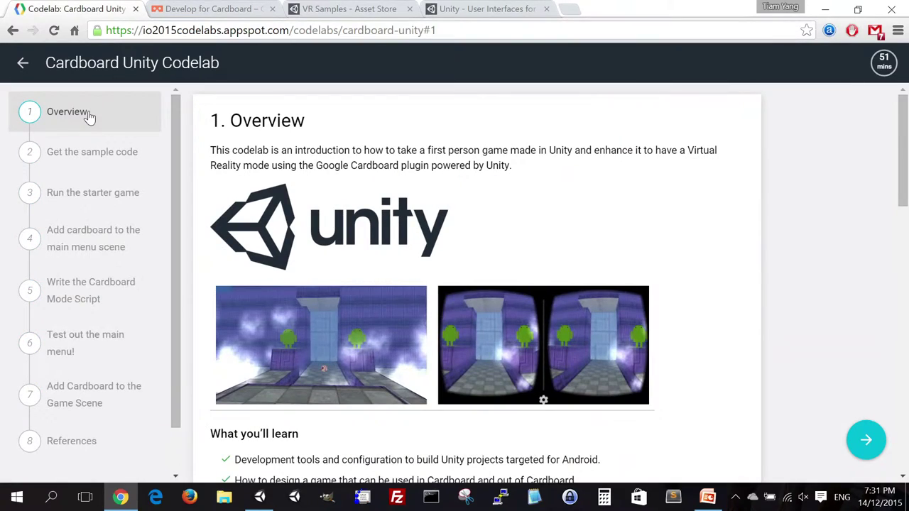
scroll("down", 3)
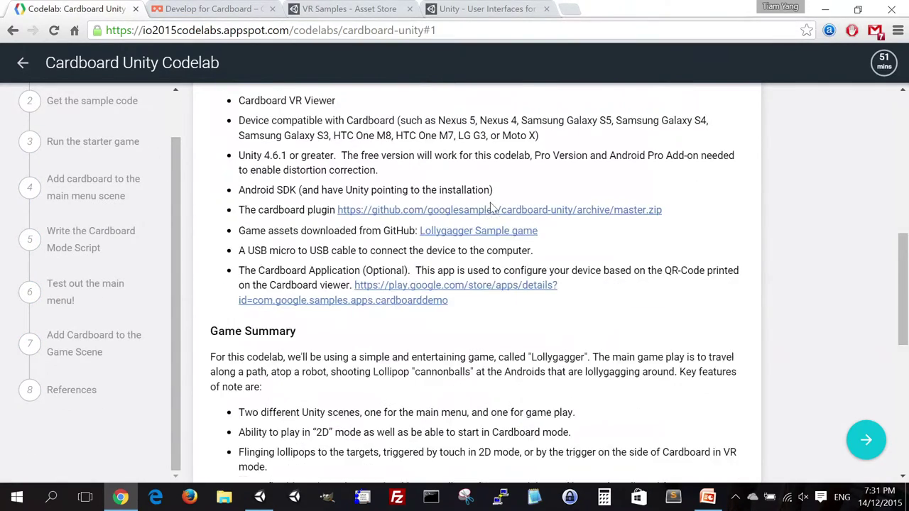
scroll("down", 3)
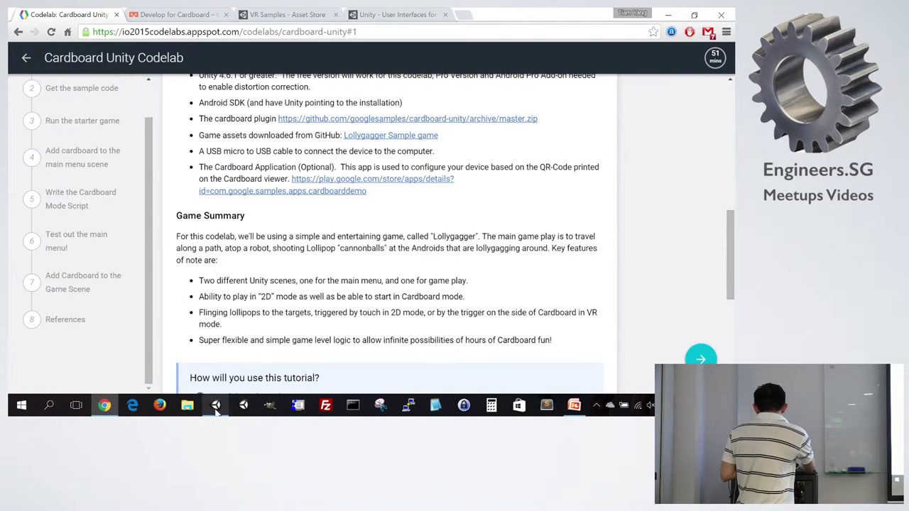
left_click(216, 404)
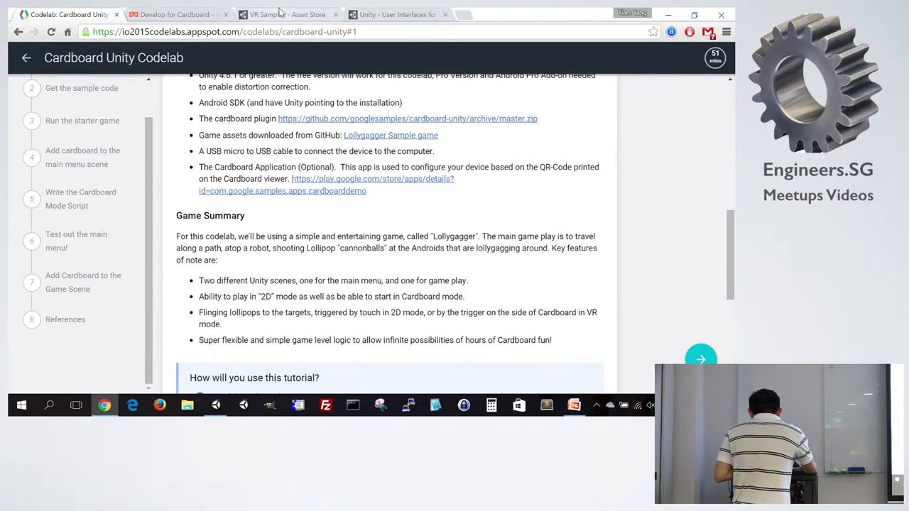
- Search the Asset Store for survival shooter assets from the VR Samples page
left_click(287, 15)
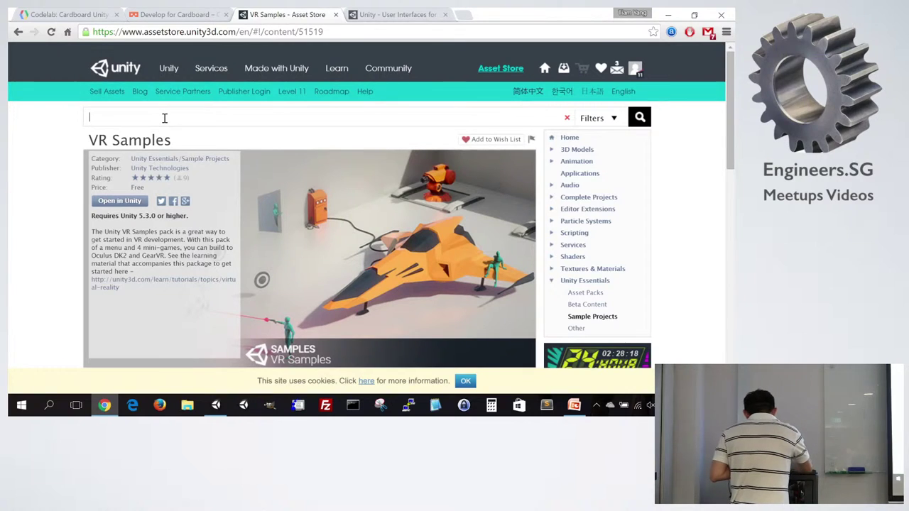
type("survival")
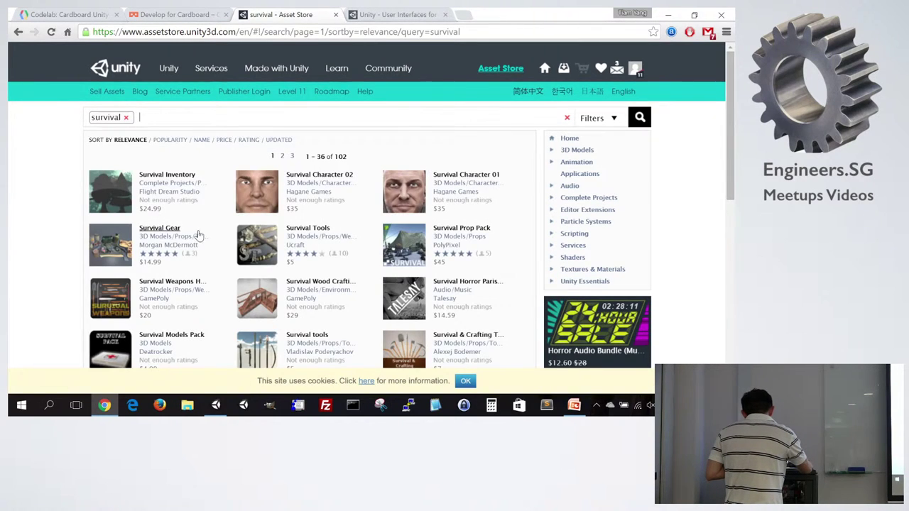
scroll("down", 3)
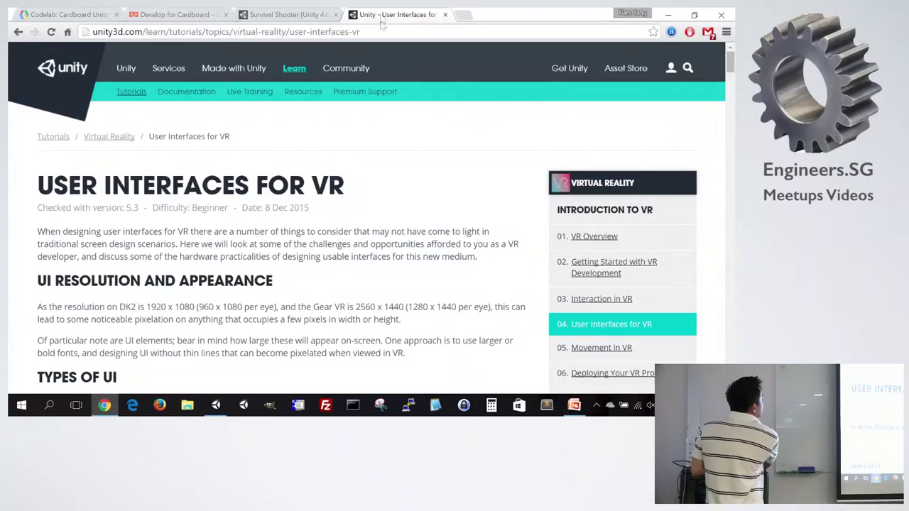
- Scroll the VR UI tutorial through Diegetic UI and the Maze down to the Shooter 360 target arena
scroll("down", 3)
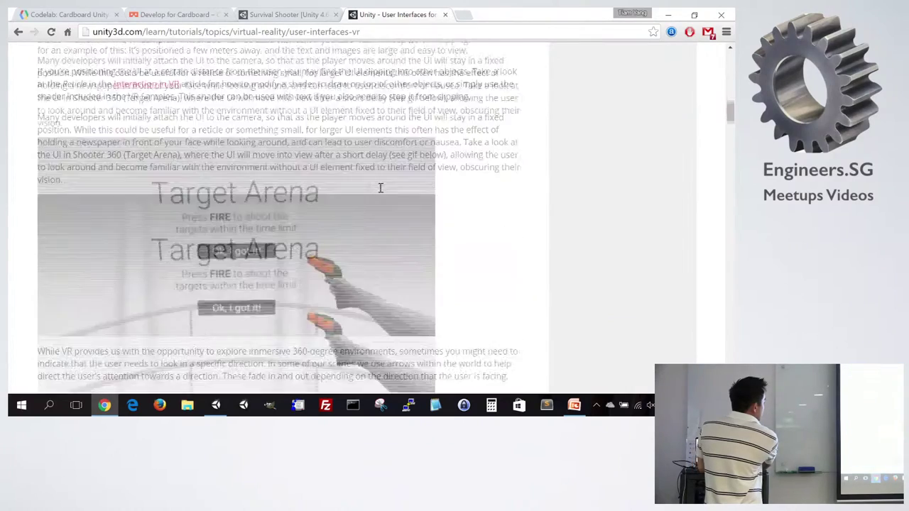
scroll("down", 3)
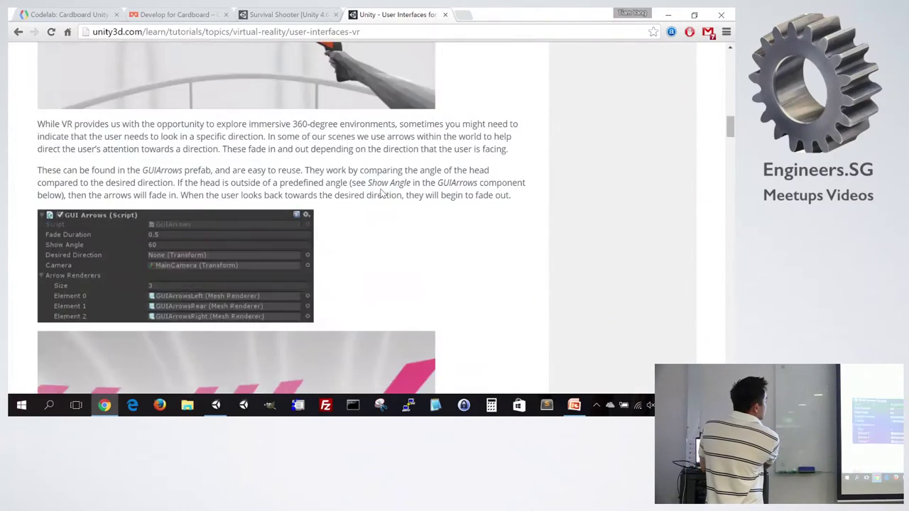
scroll("down", 3)
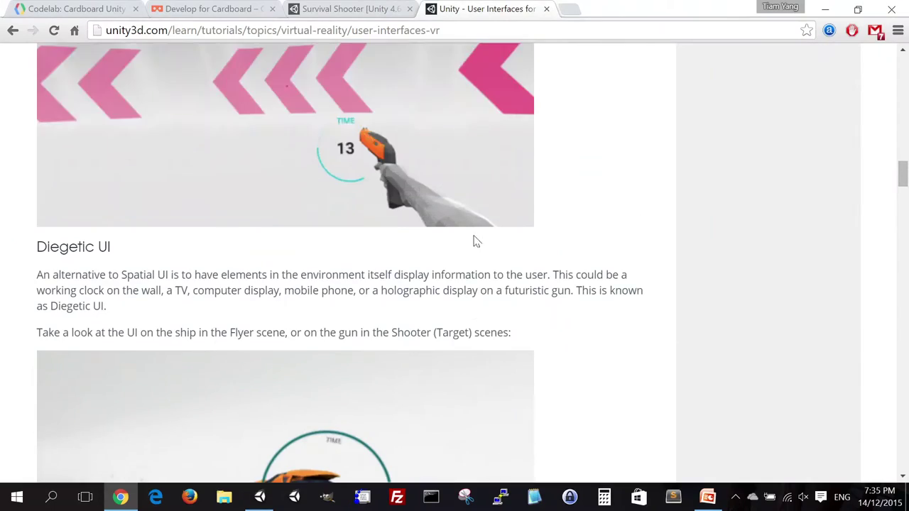
scroll("up", 3)
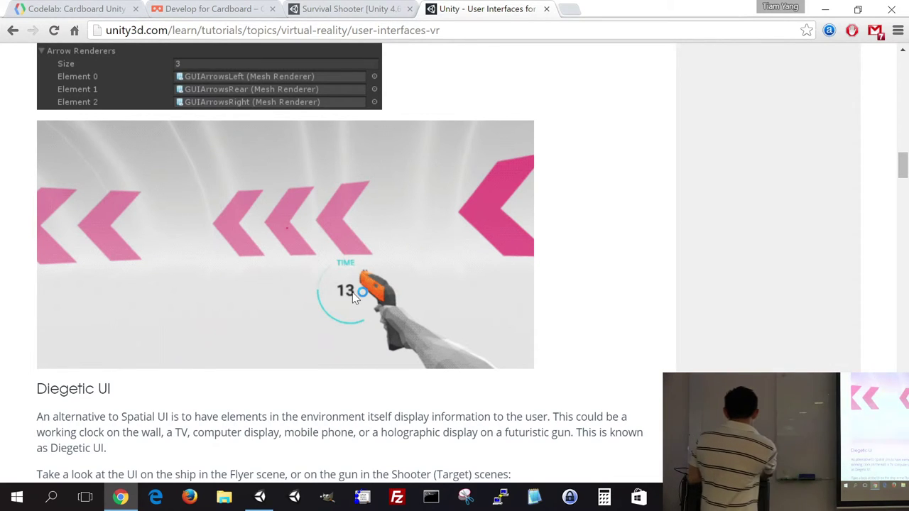
scroll("down", 3)
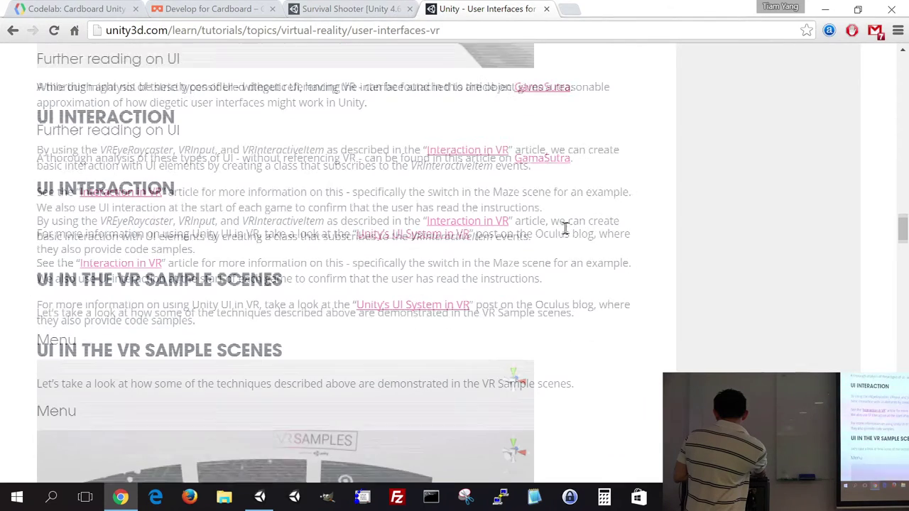
scroll("down", 3)
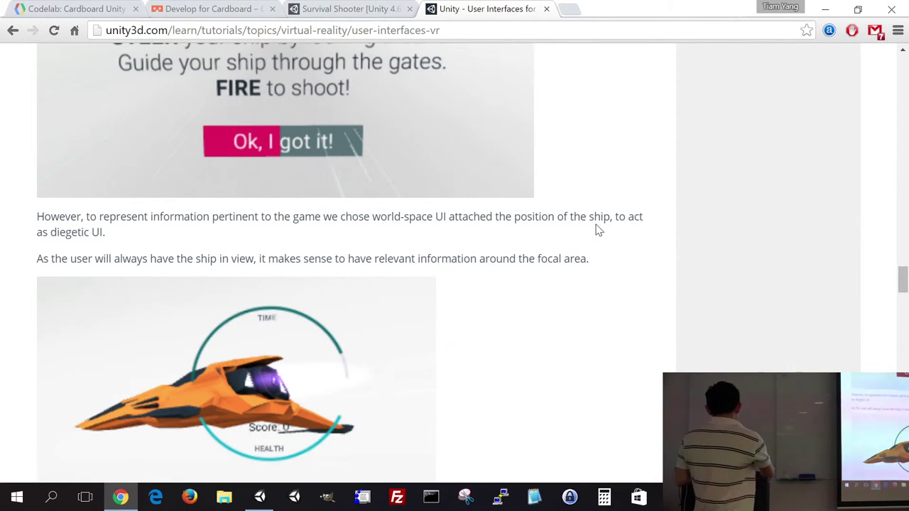
scroll("down", 3)
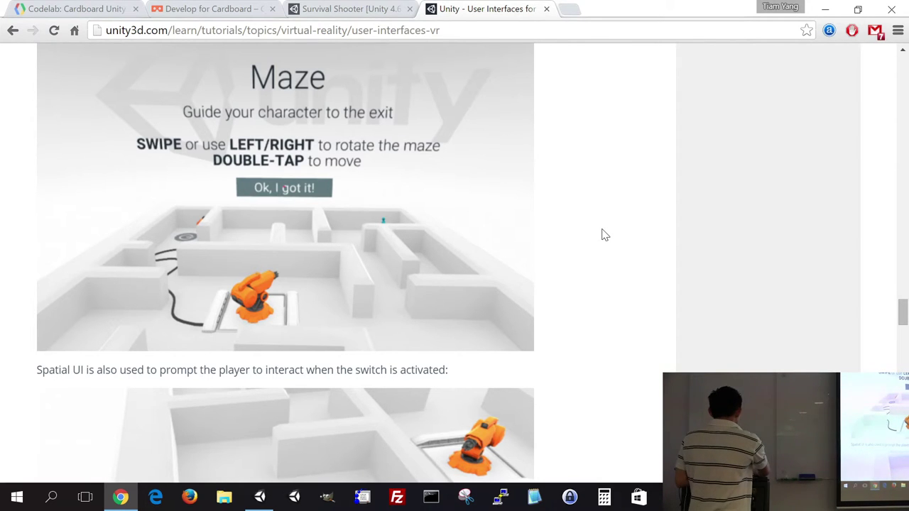
scroll("down", 3)
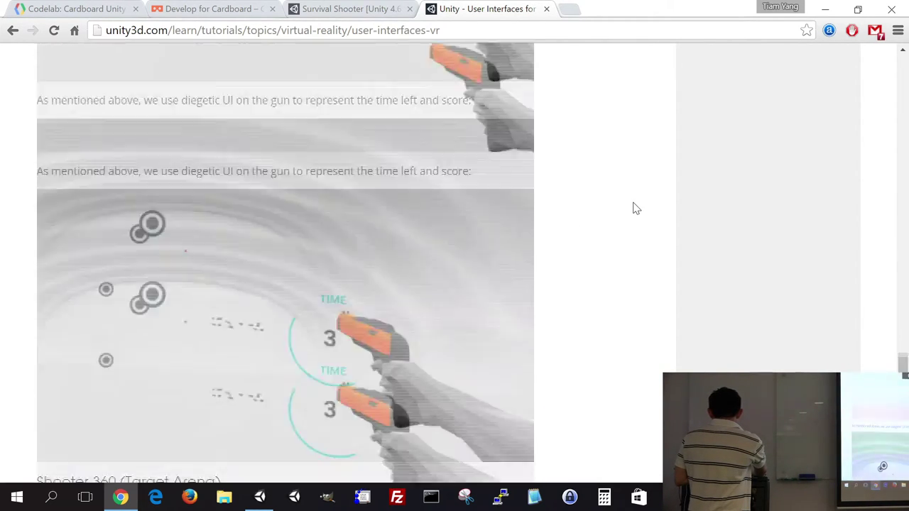
scroll("down", 3)
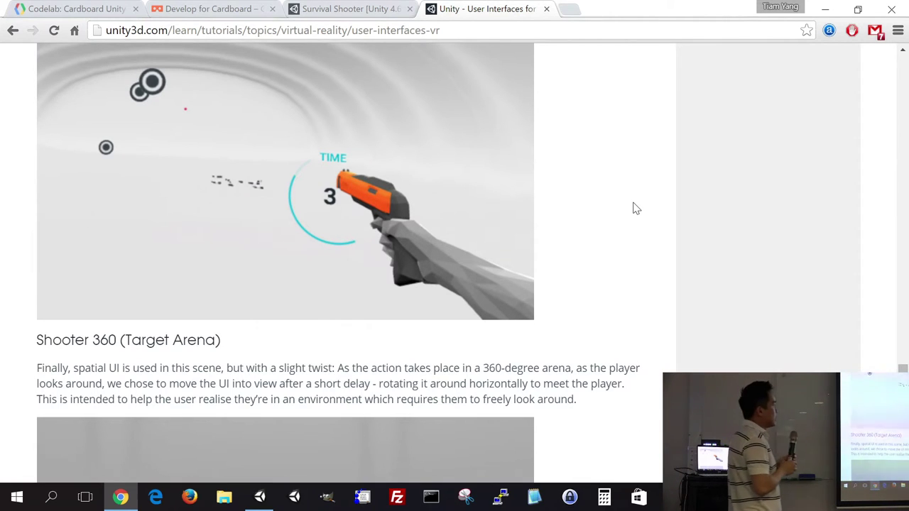